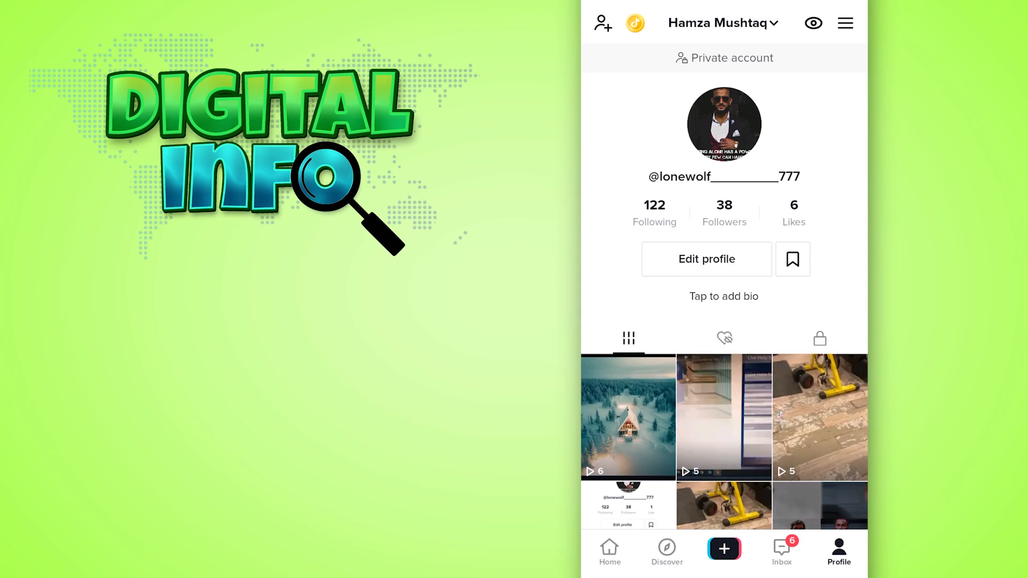
- Open the TikTok upload gallery from the profile's + button
click(724, 550)
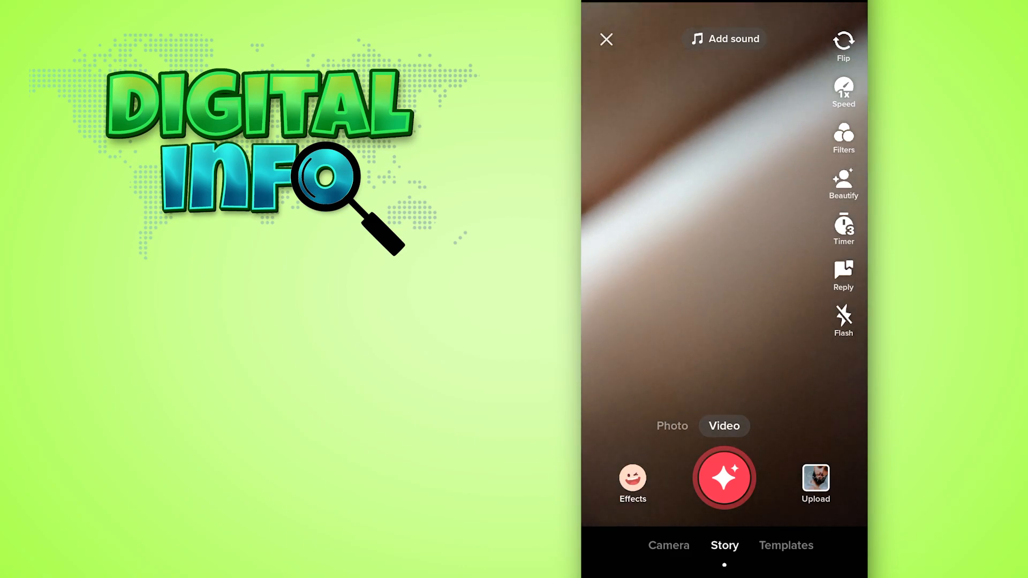
click(816, 479)
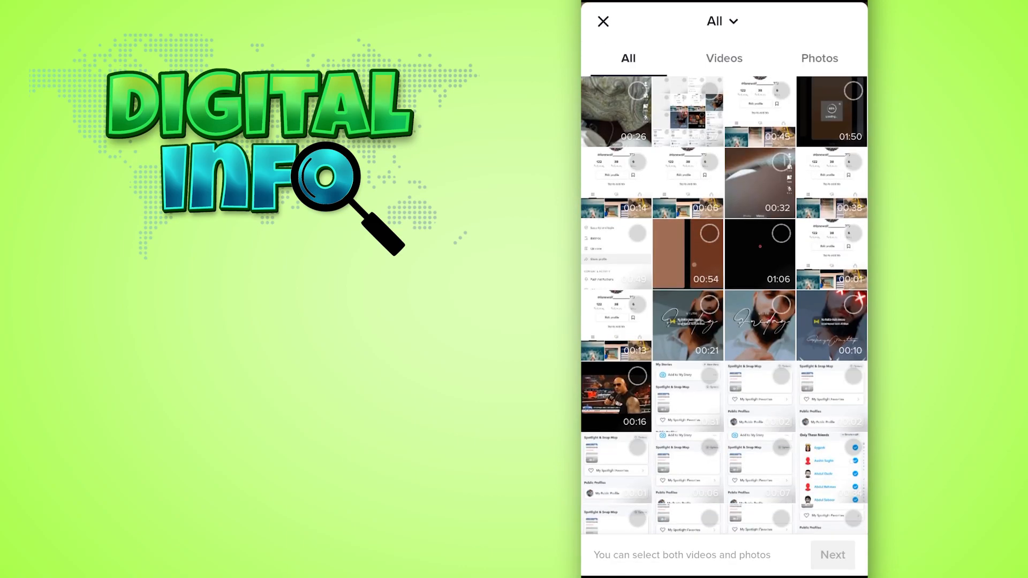